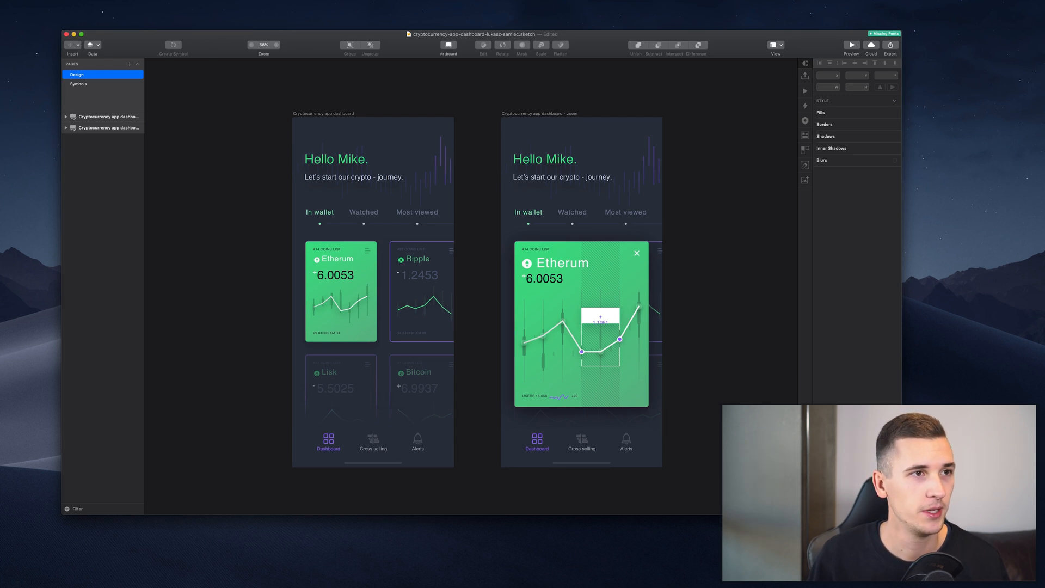
Hide the toolbar from the View menu and glance through the Insert menu
left_click(775, 47)
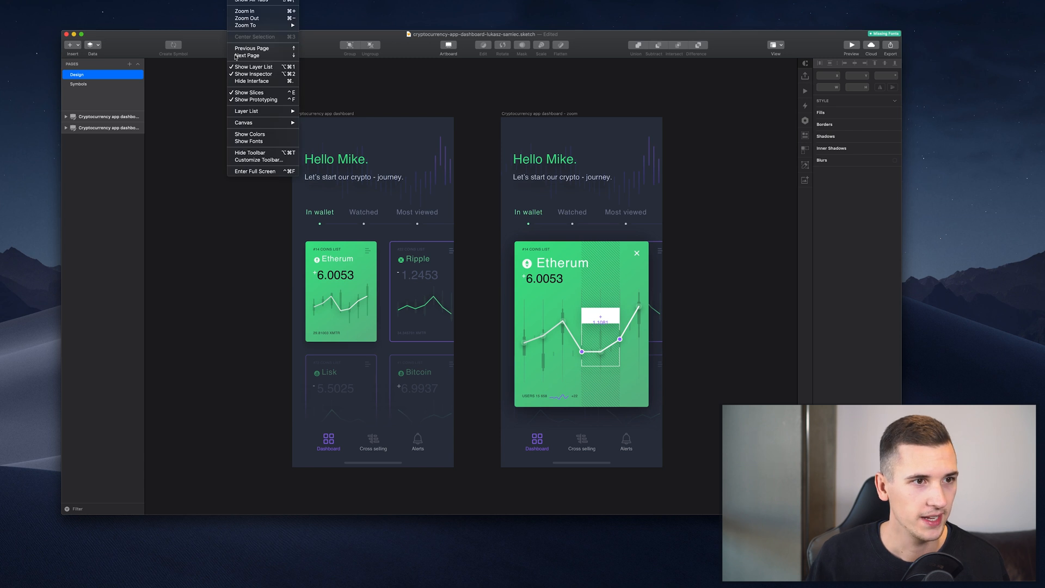
mouse_move(251, 153)
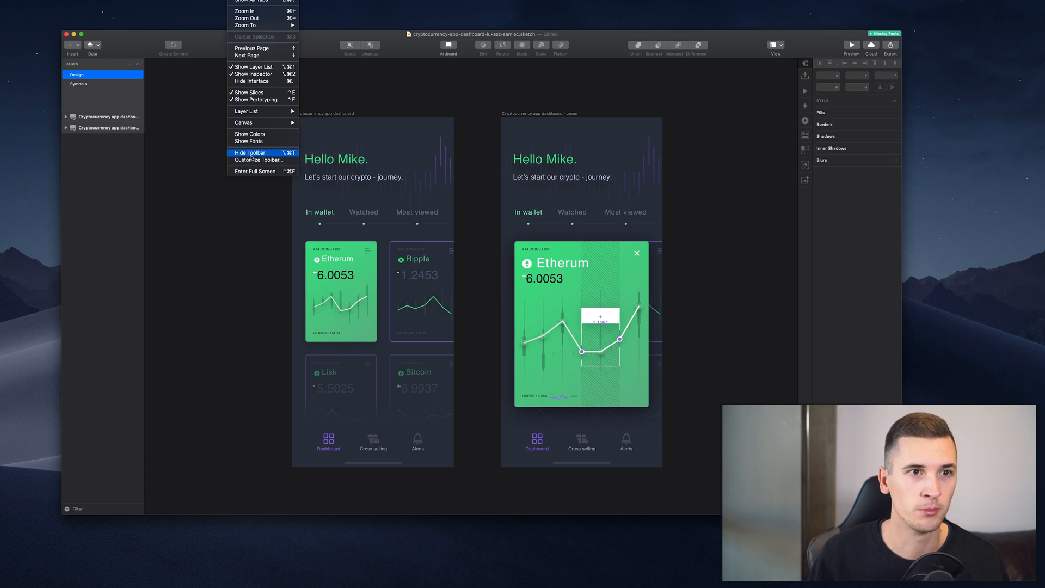
left_click(251, 152)
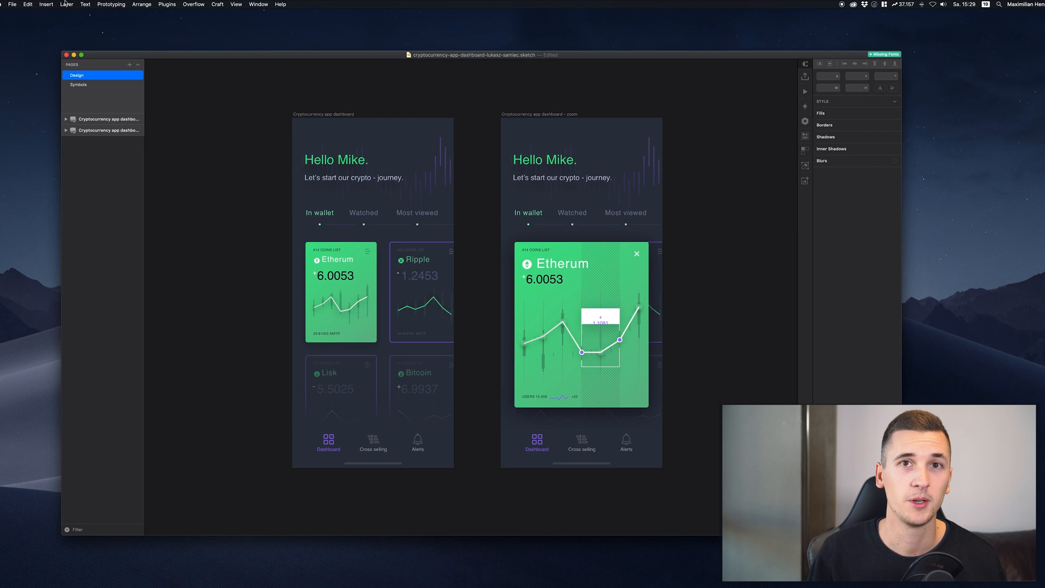
left_click(45, 4)
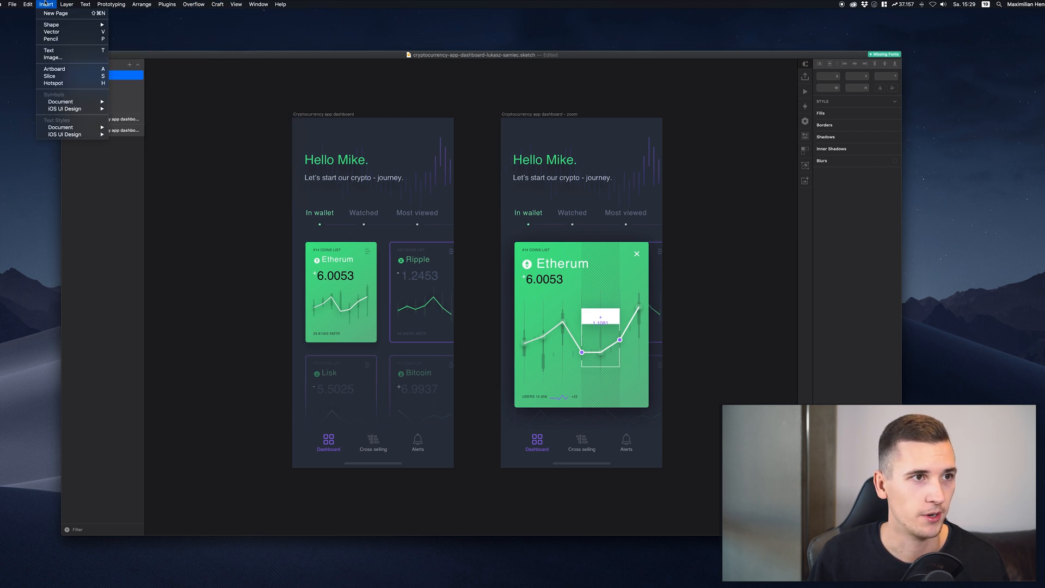
left_click(175, 57)
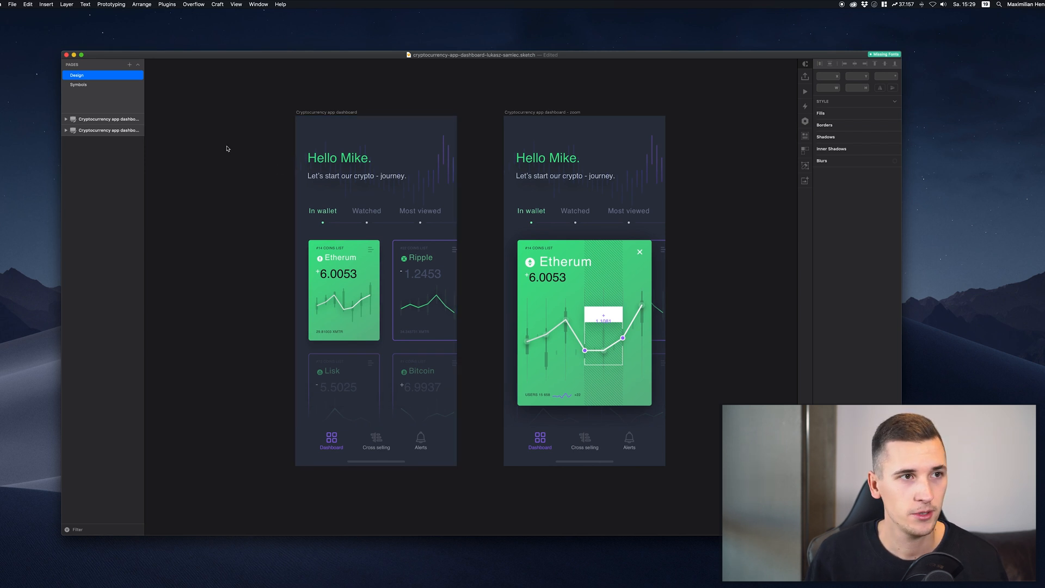
Show the toolbar again and bring up the Customize Toolbar sheet
left_click(237, 5)
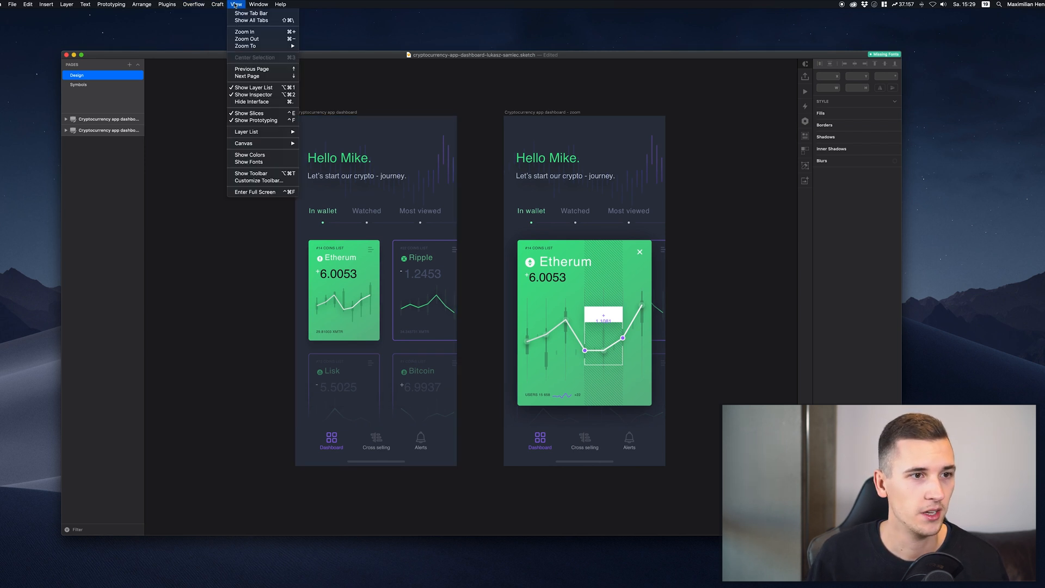
mouse_move(250, 173)
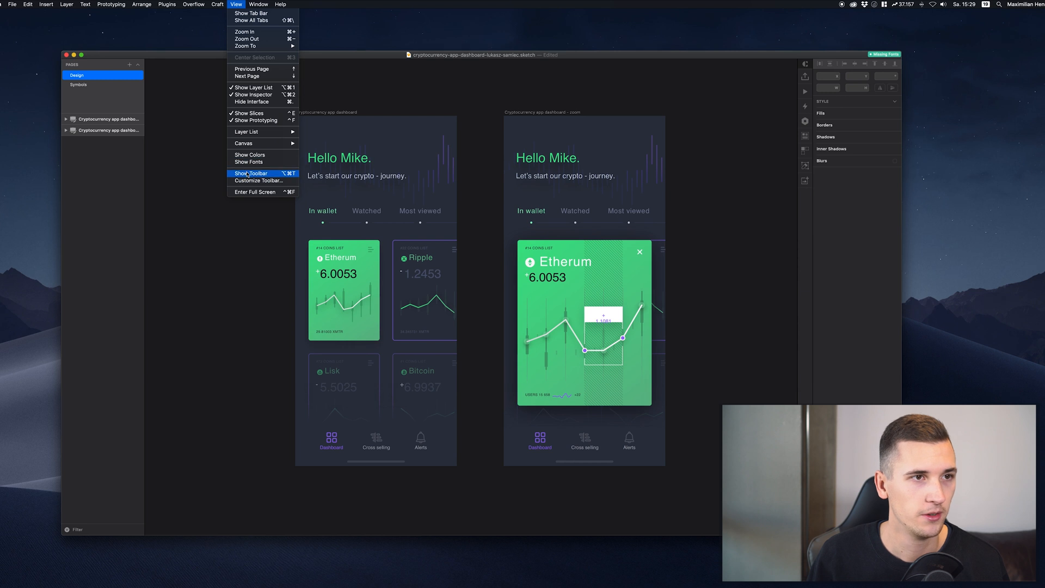
left_click(251, 173)
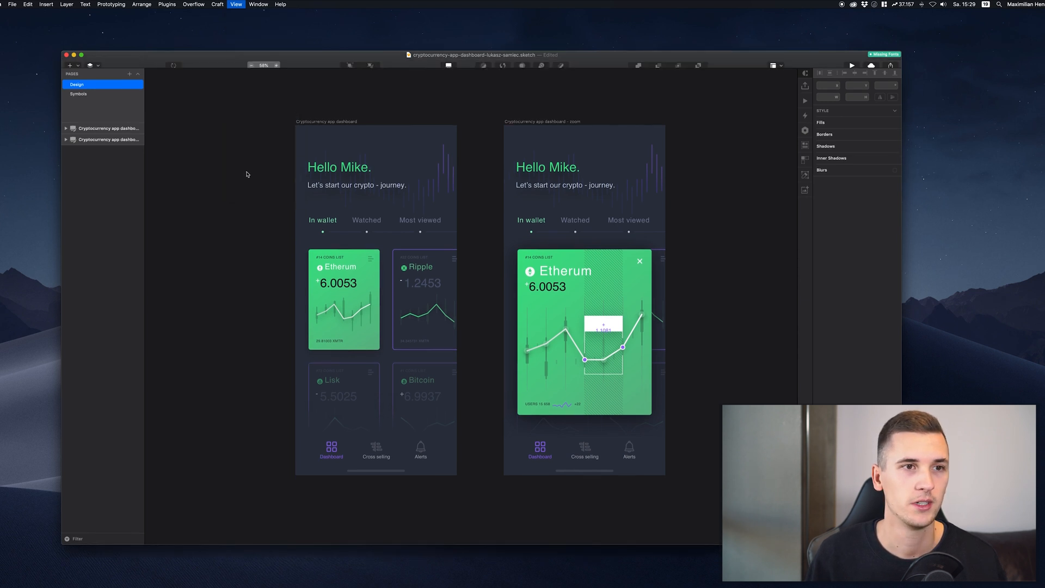
left_click(236, 5)
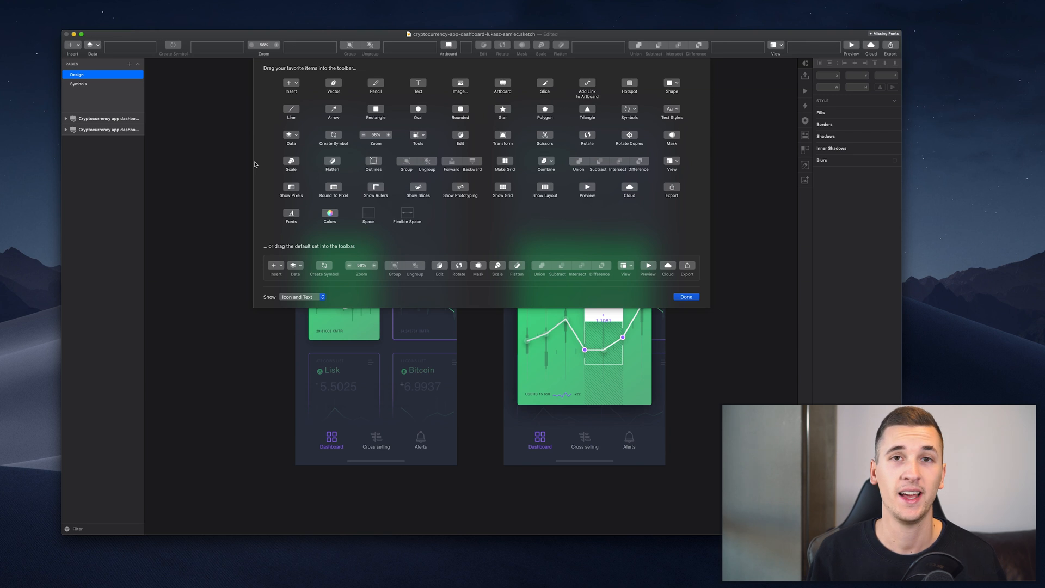
mouse_move(498, 87)
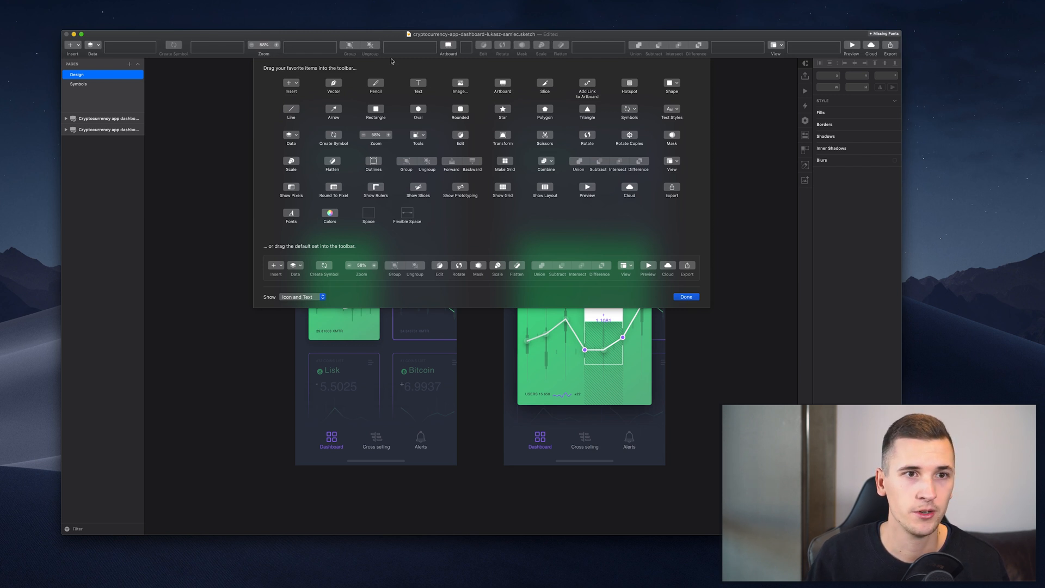
mouse_move(476, 47)
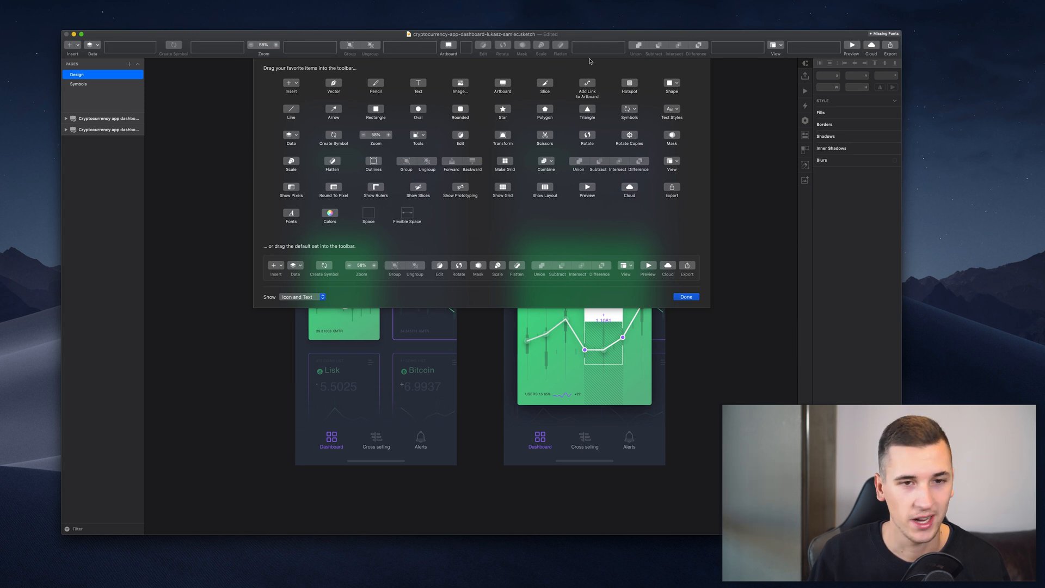
mouse_move(401, 76)
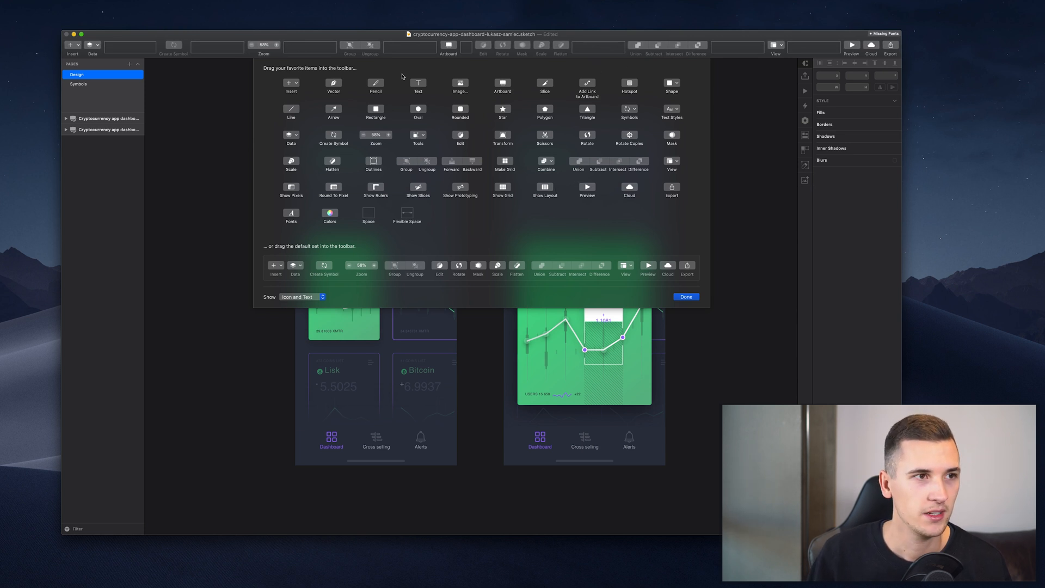
mouse_move(332, 85)
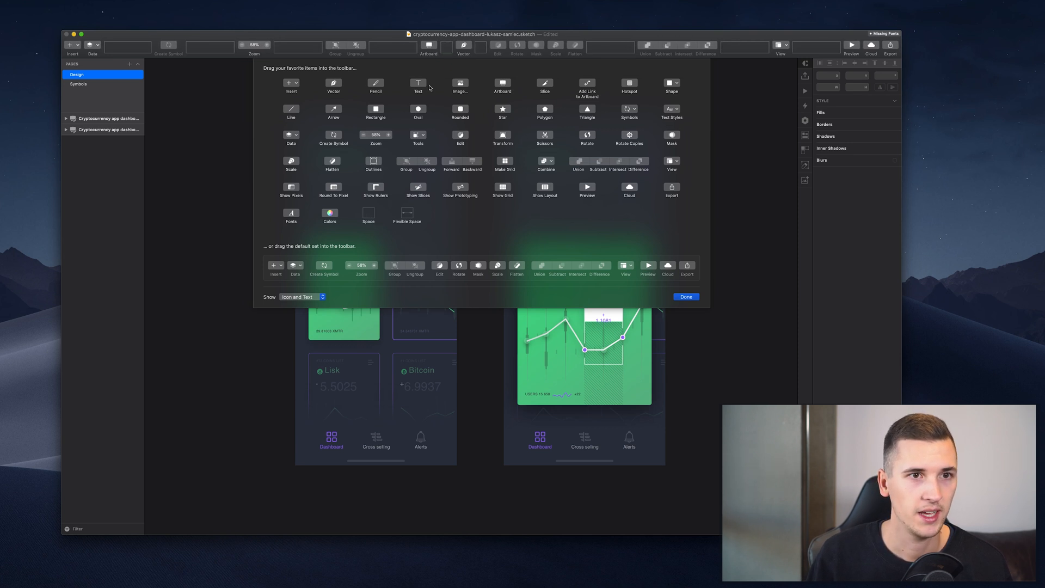
mouse_move(370, 215)
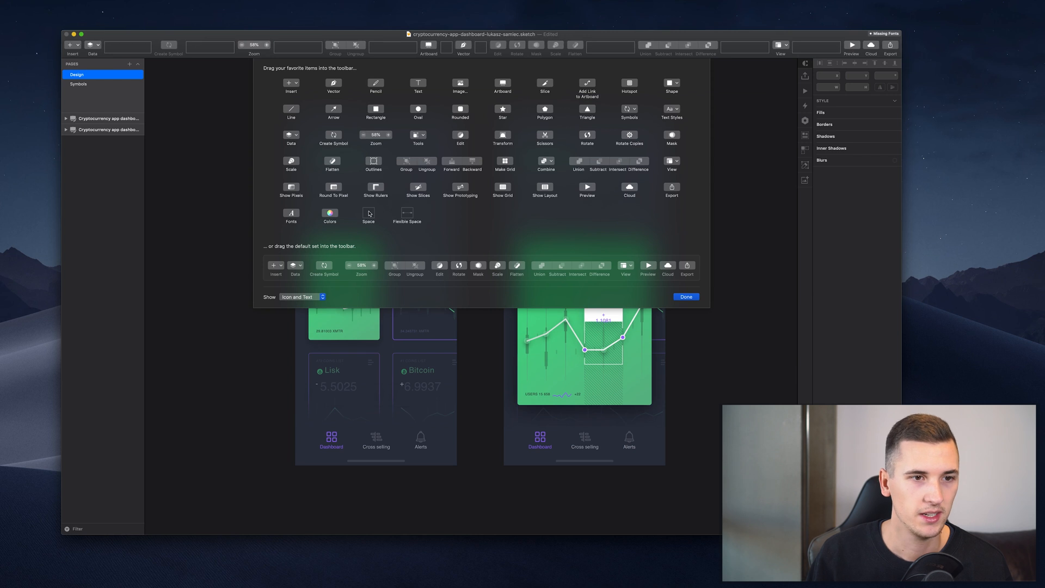
mouse_move(403, 123)
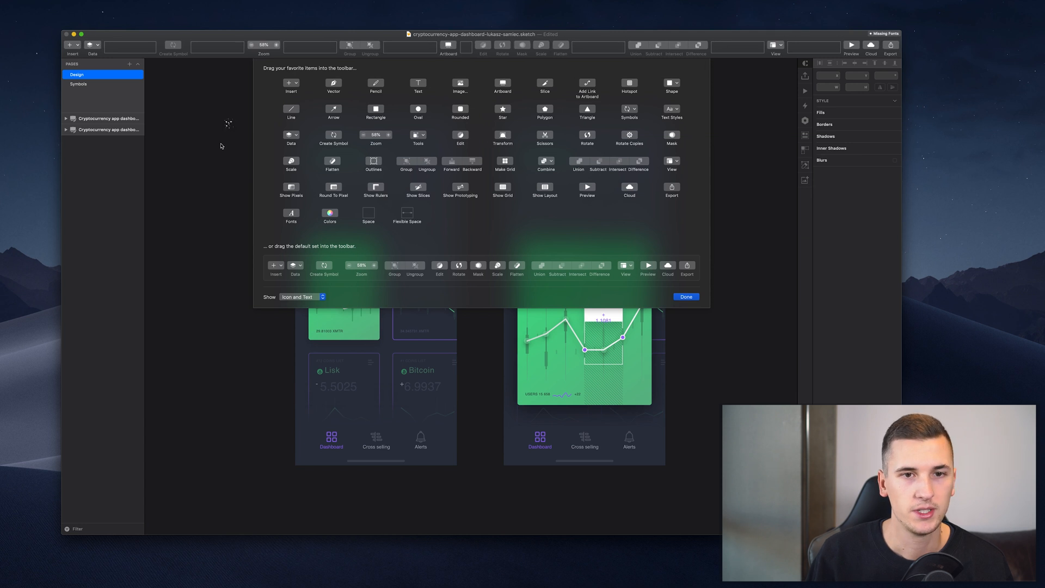
Set the toolbar's Show option to Text Only and finish customizing
left_click(684, 296)
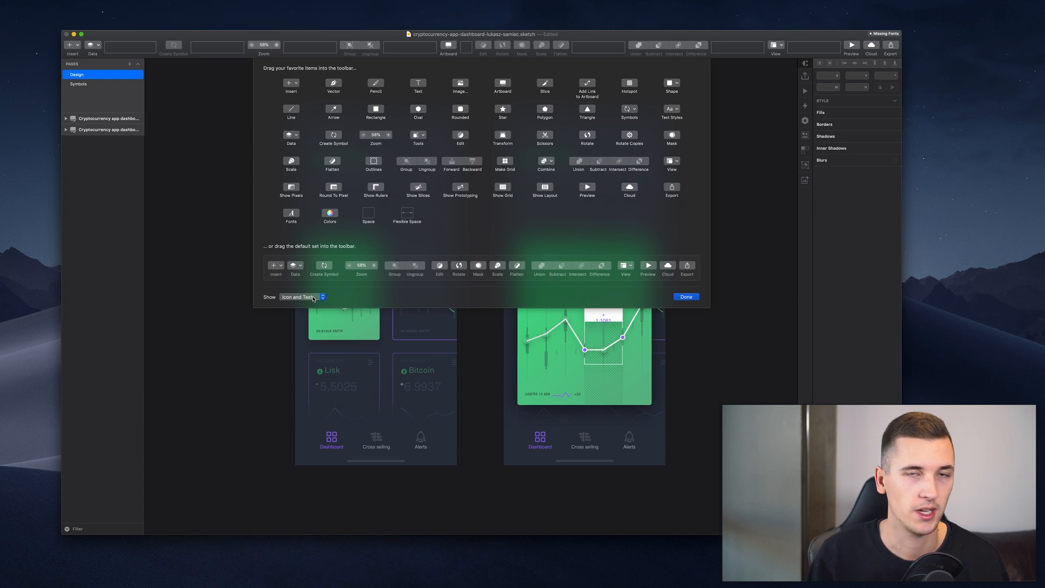
left_click(302, 297)
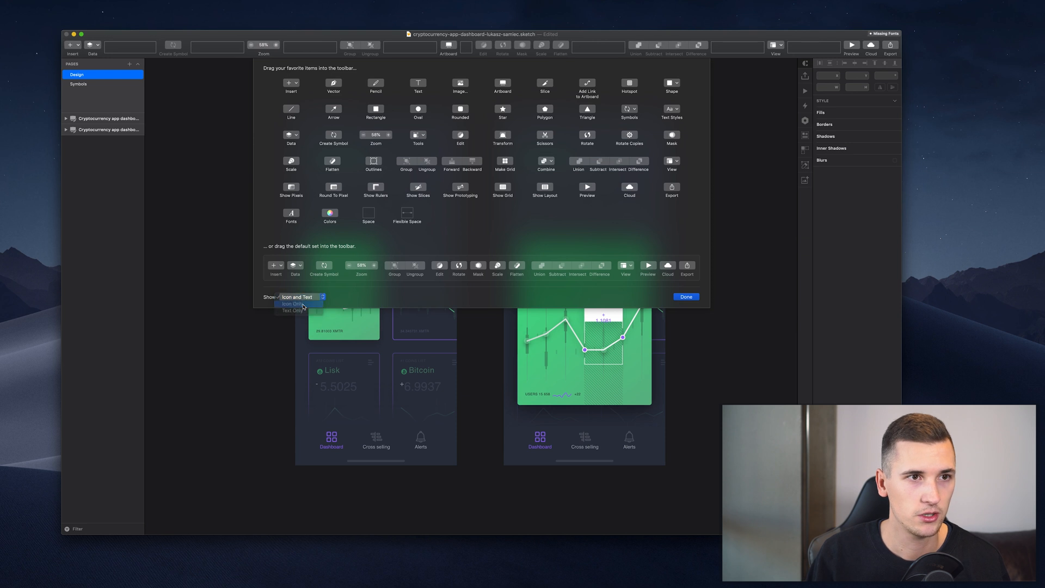
left_click(292, 303)
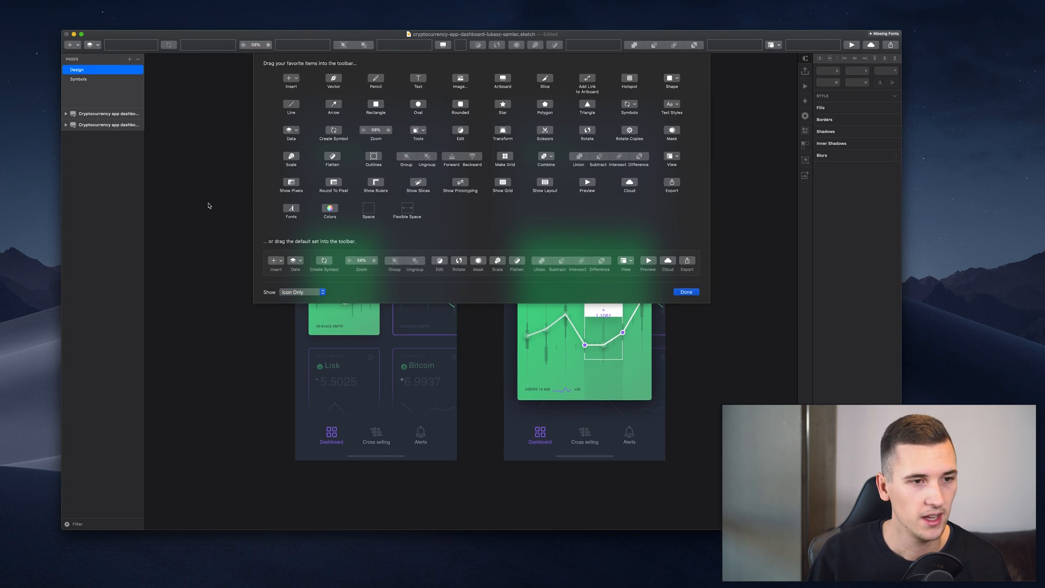
left_click(302, 292)
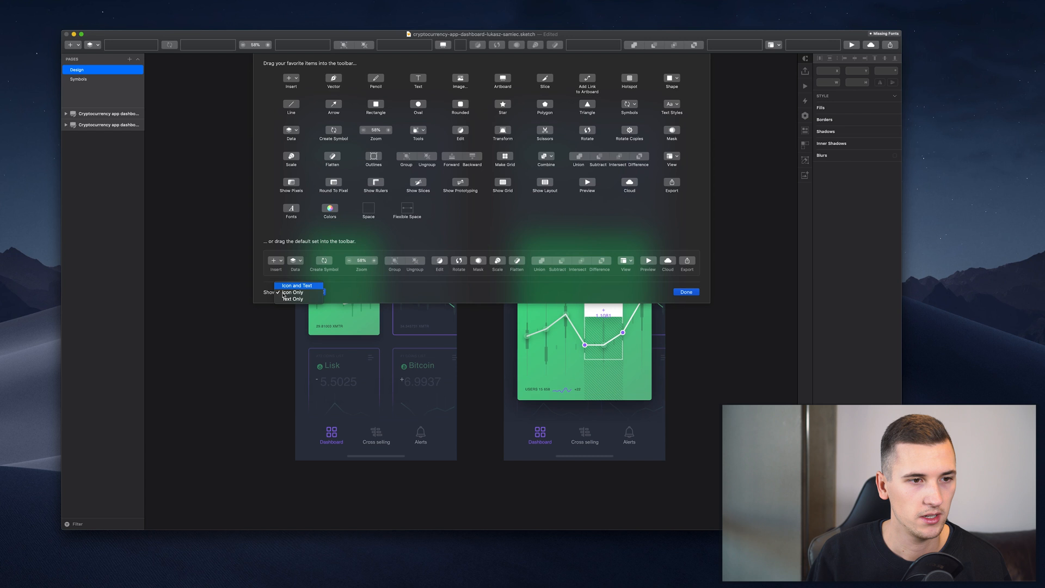
left_click(292, 299)
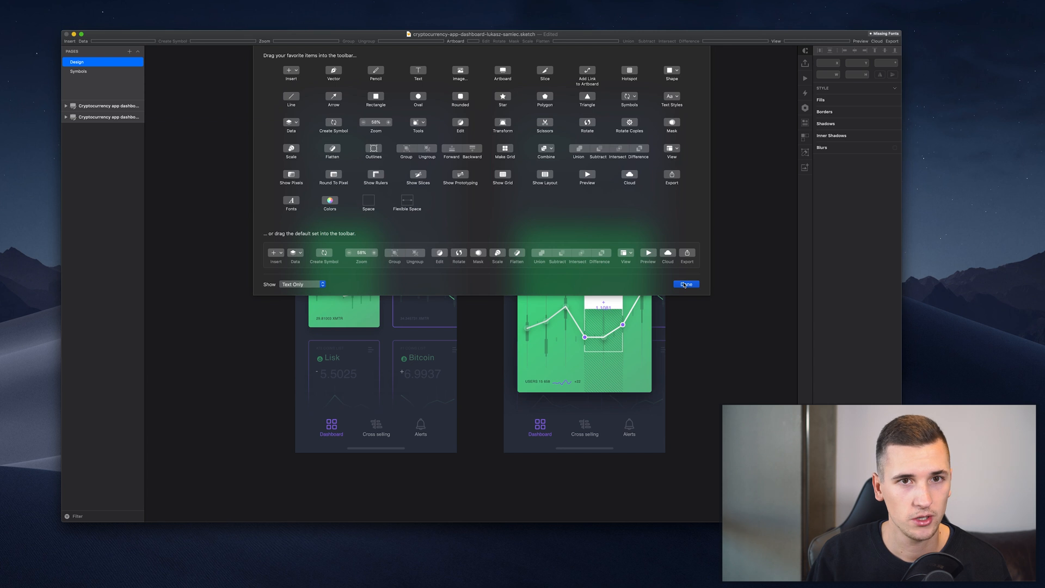
left_click(685, 284)
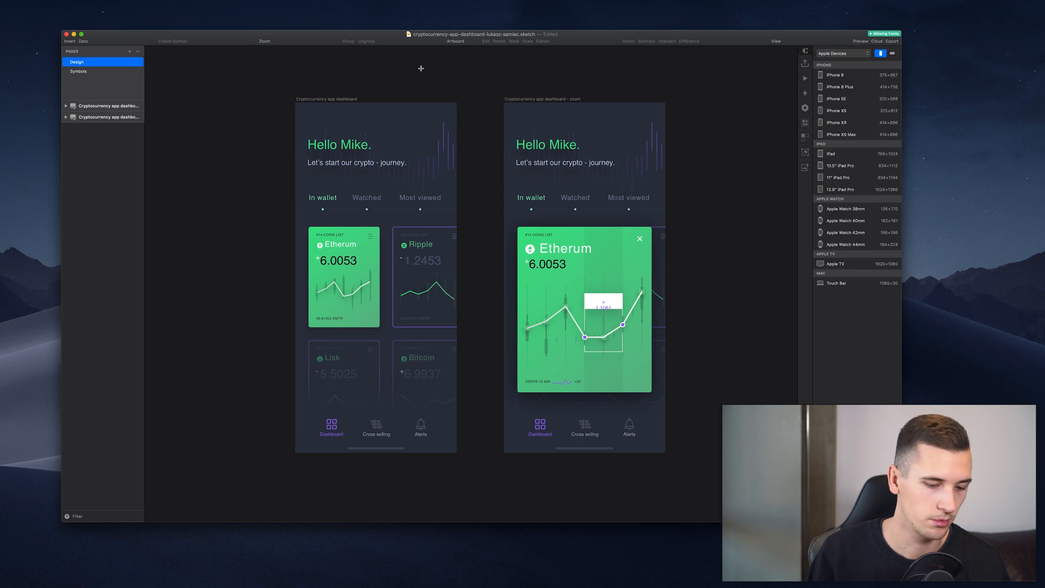
Set the toolbar's Show option to Icon and Text and finish customizing
left_click(194, 4)
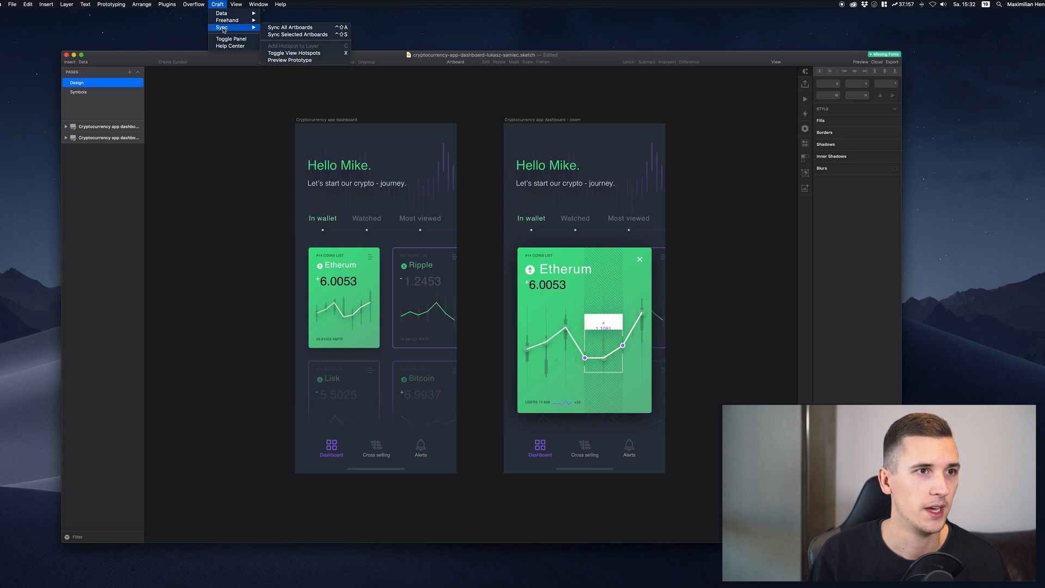
left_click(236, 4)
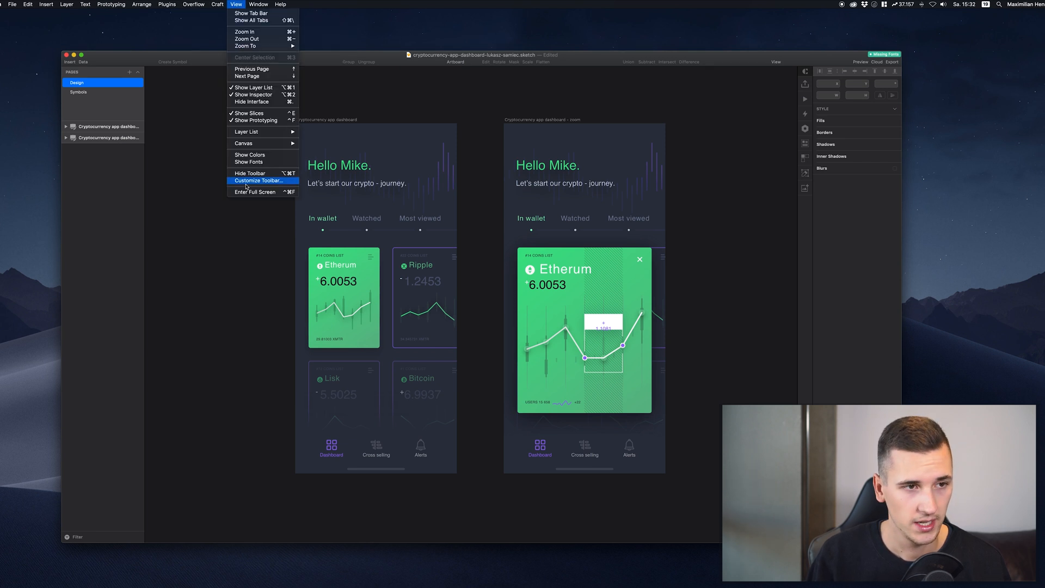
left_click(259, 181)
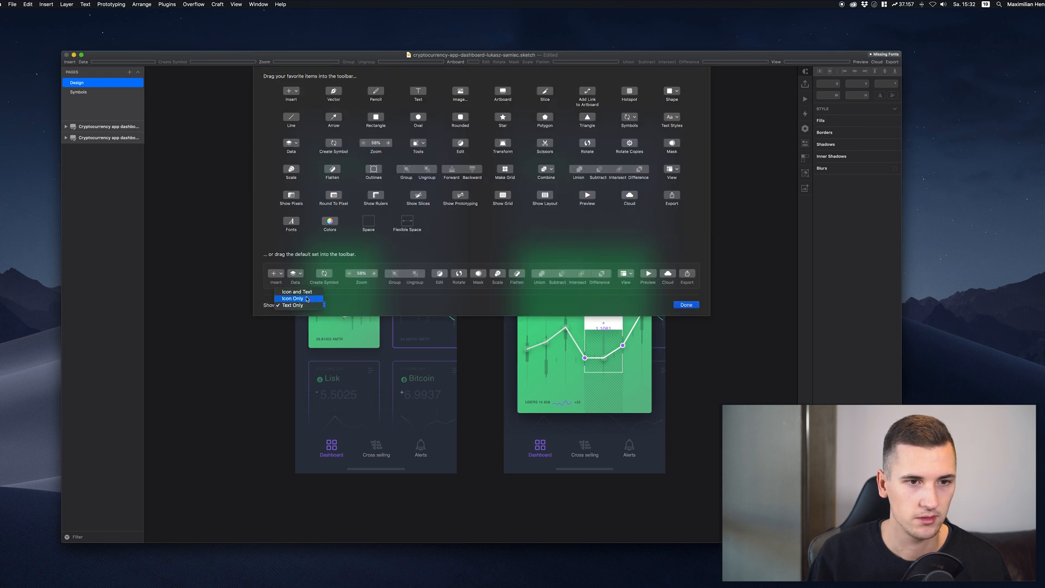
left_click(292, 298)
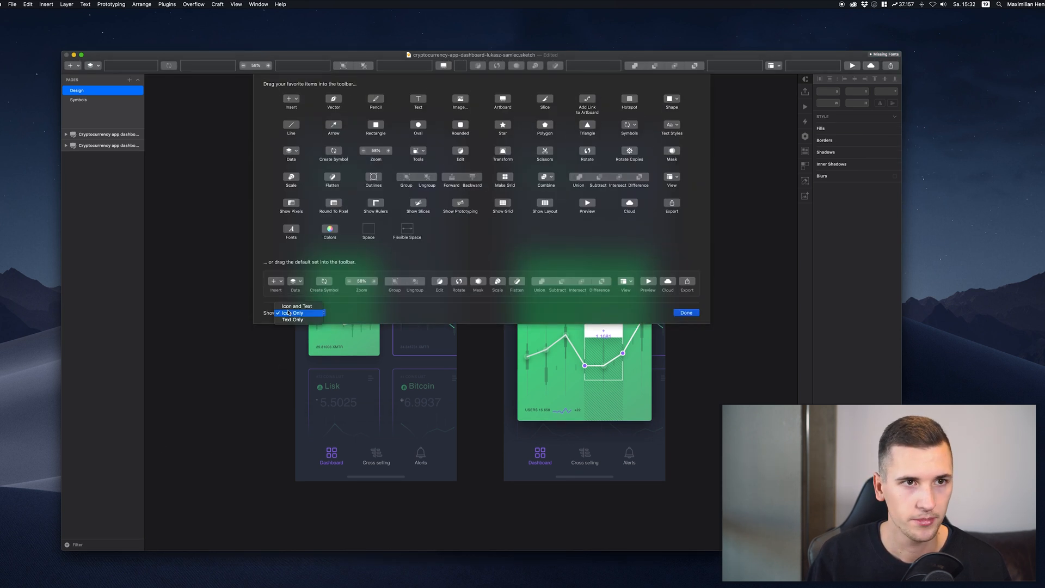
left_click(296, 306)
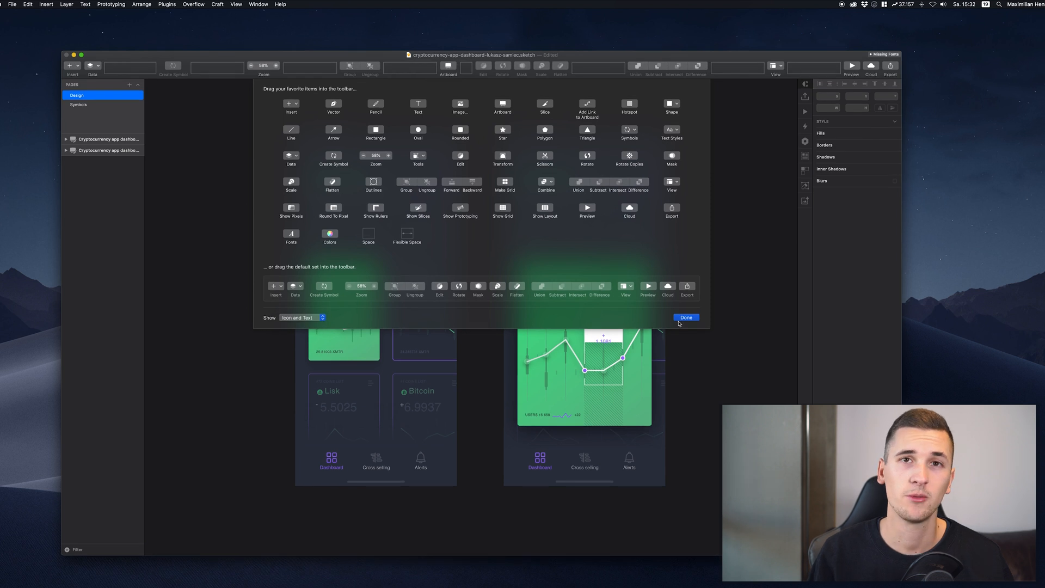
left_click(686, 317)
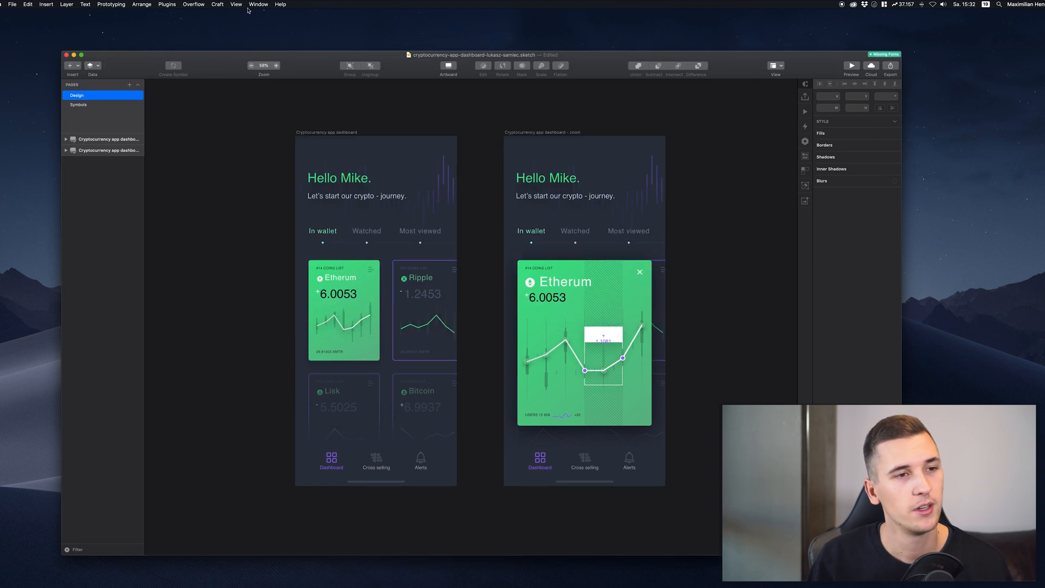
Hide the toolbar from the View menu
left_click(236, 5)
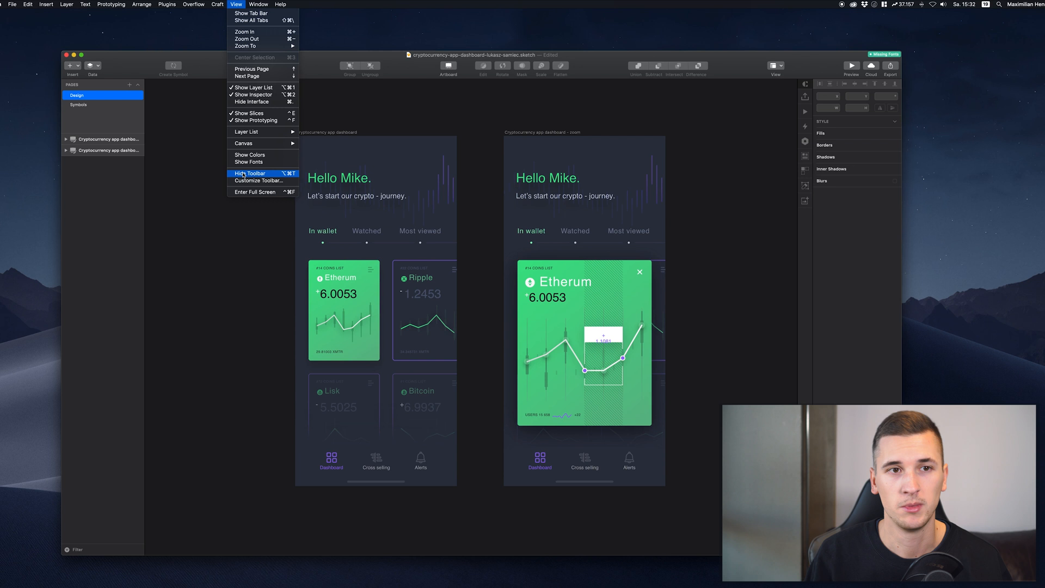
left_click(248, 173)
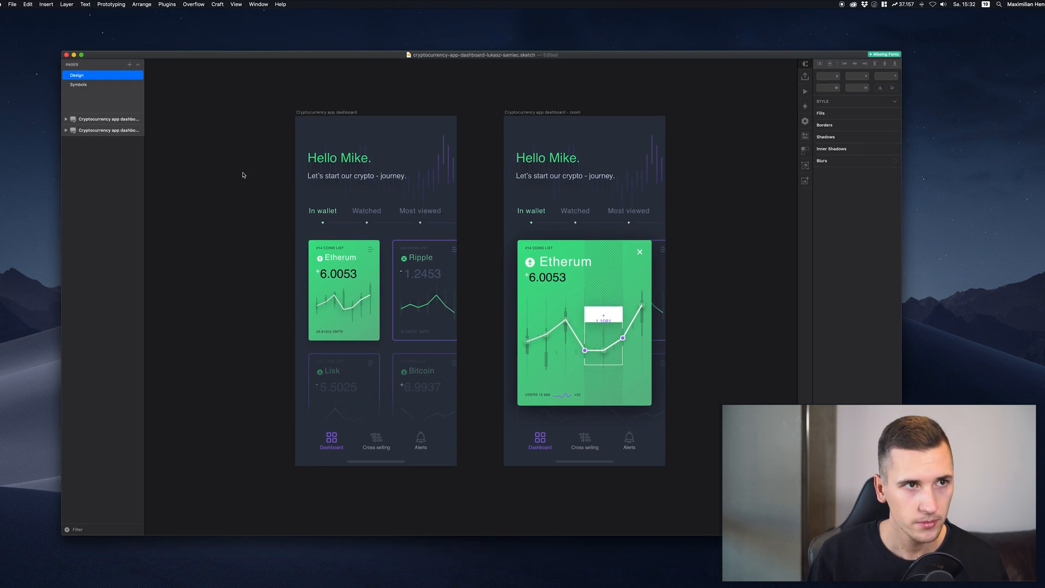
Use the View menu to toggle the hidden interface back on
left_click(235, 4)
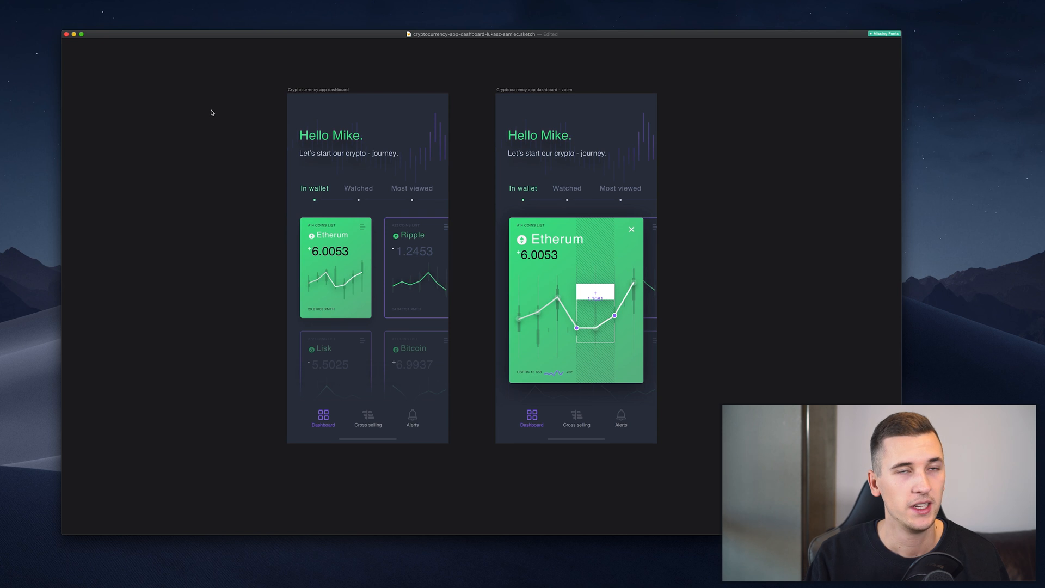
mouse_move(187, 125)
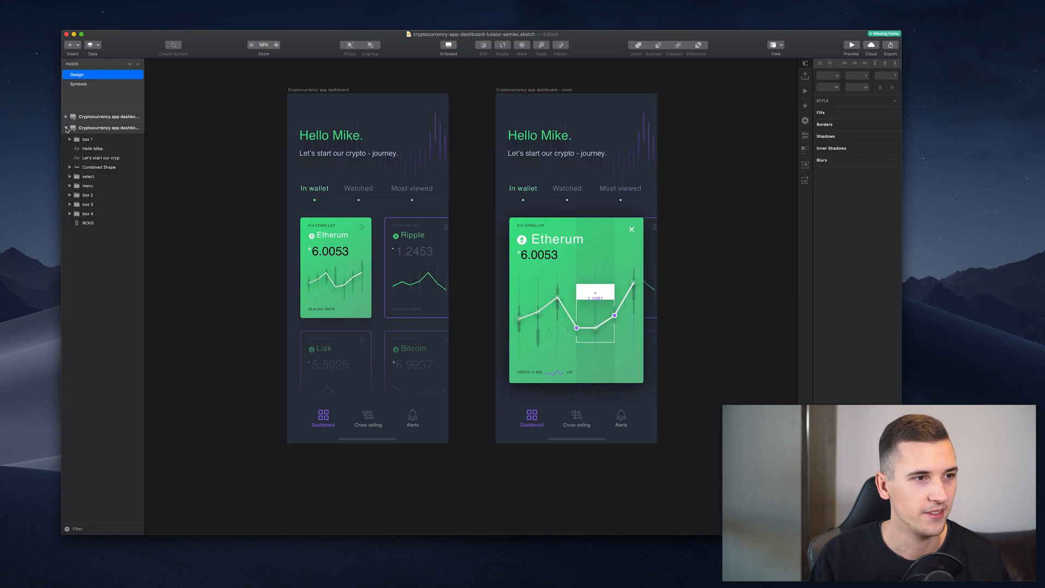
Unfold the box 2 group in the Layer List
left_click(70, 195)
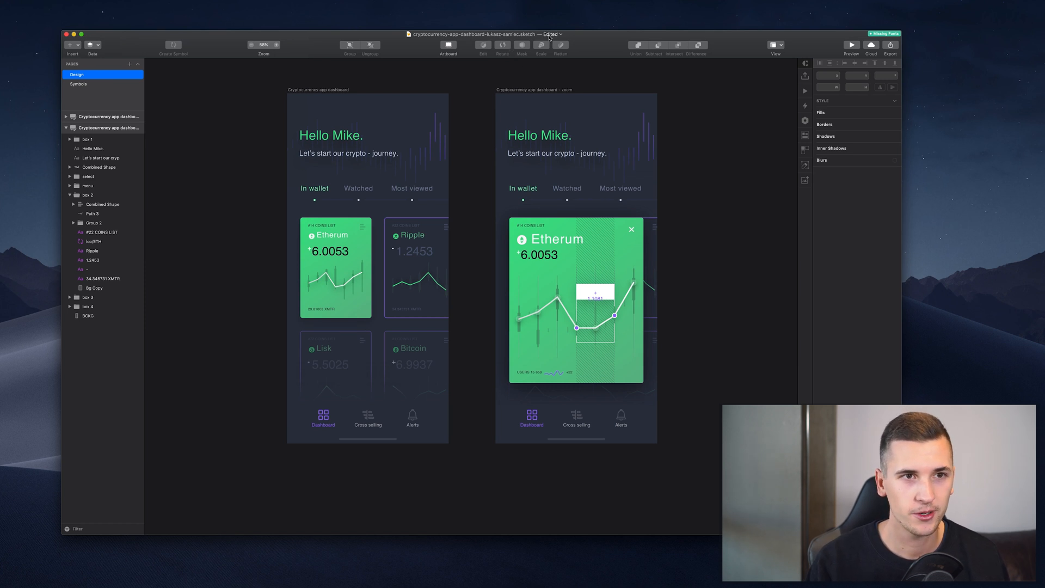
mouse_move(473, 42)
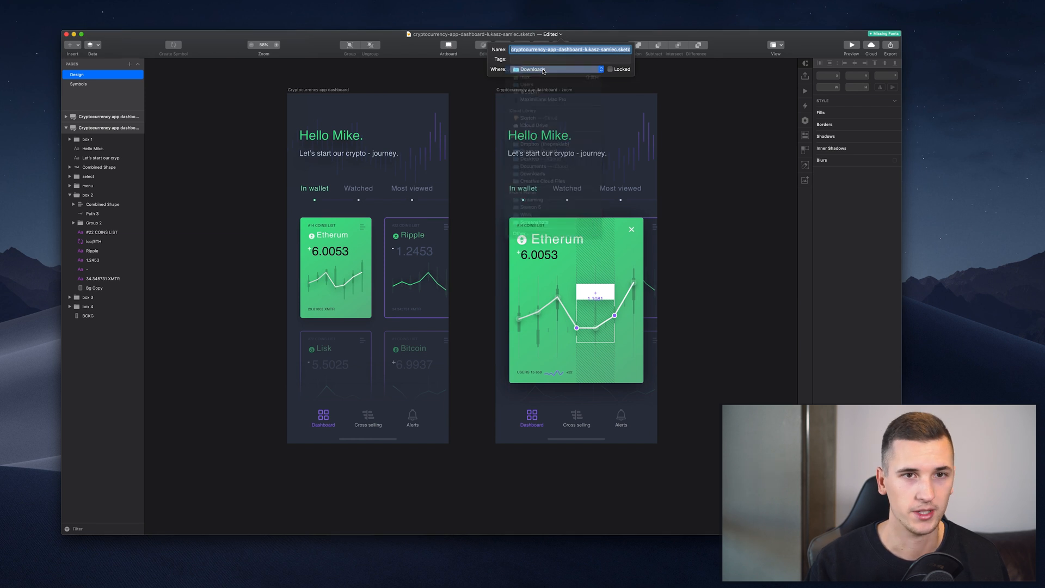
Dismiss the document name popover and reveal the document's folder path menu
left_click(532, 173)
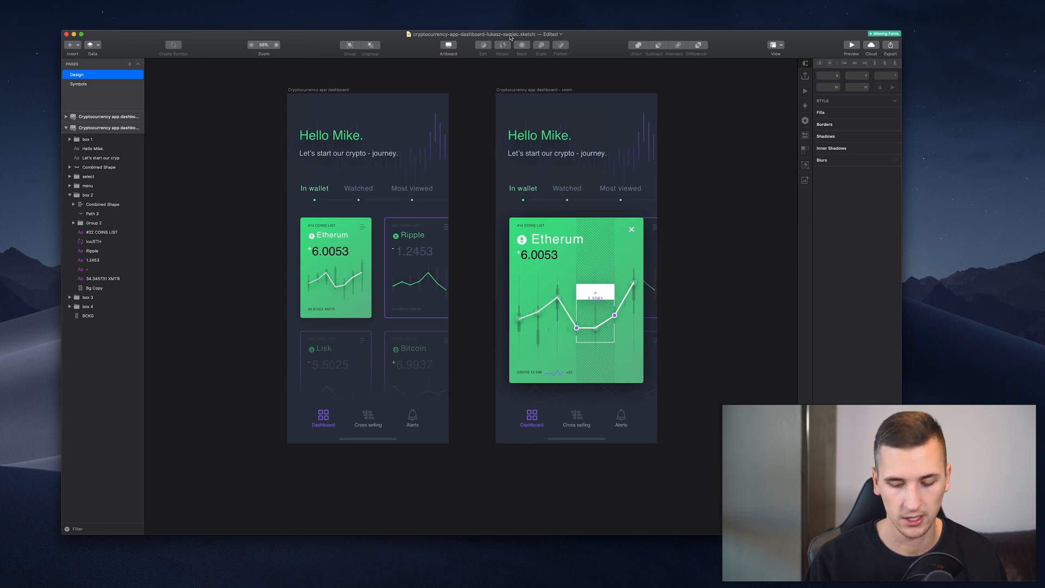
left_click(483, 34)
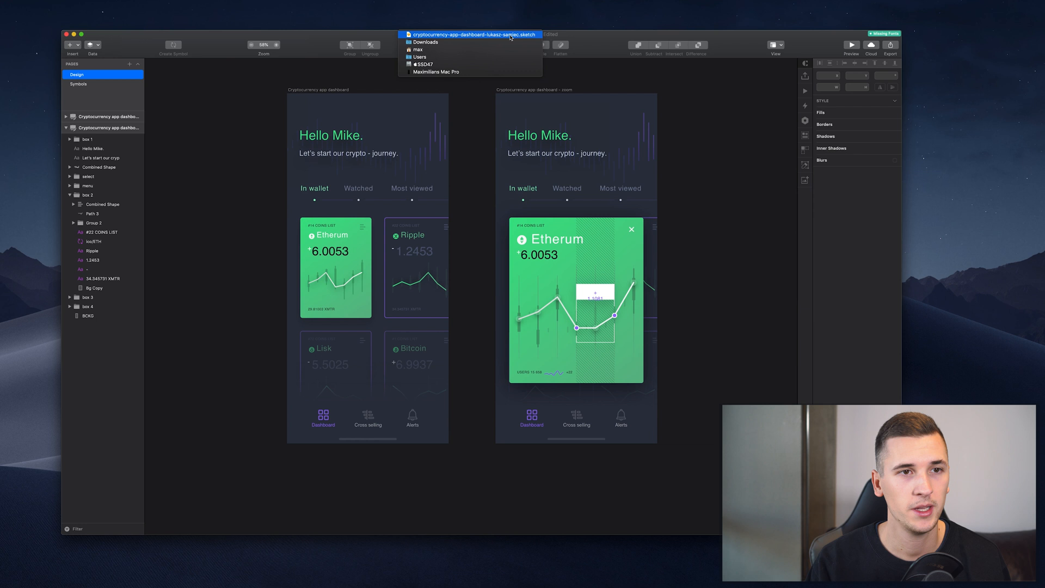